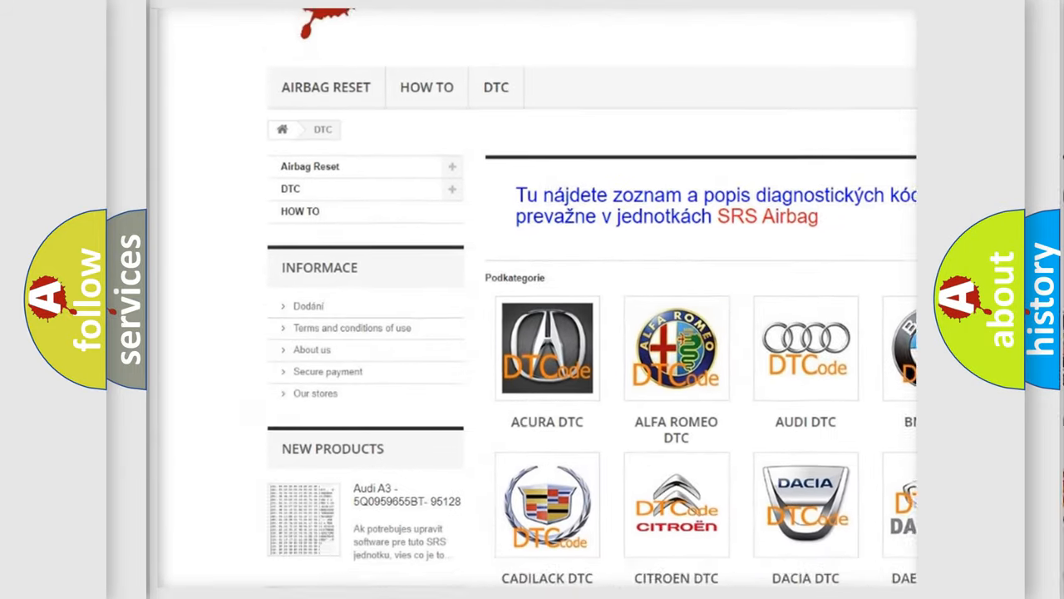
pyautogui.scroll(-3)
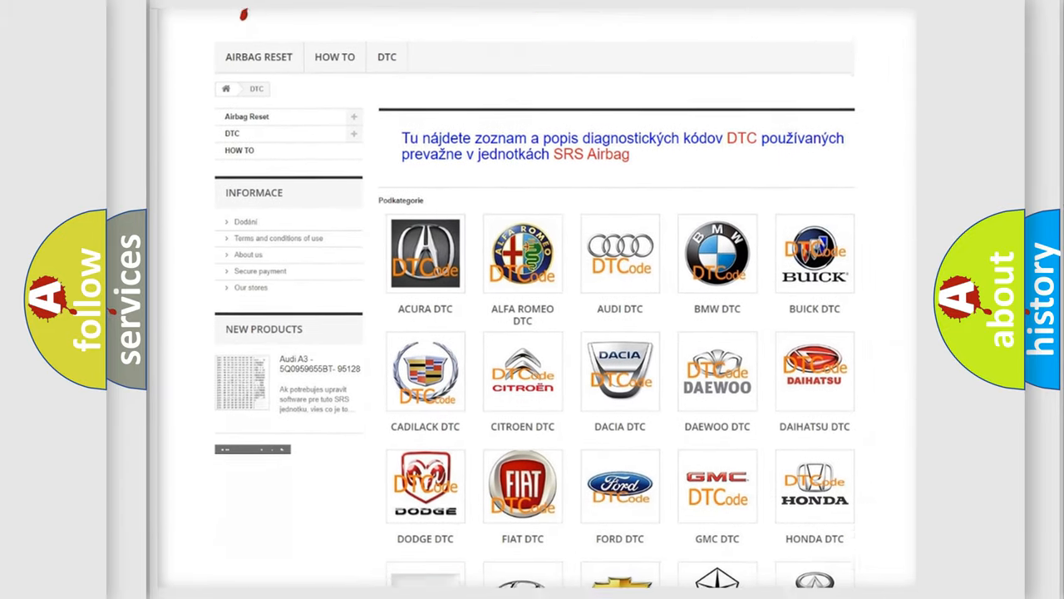
pyautogui.scroll(-3)
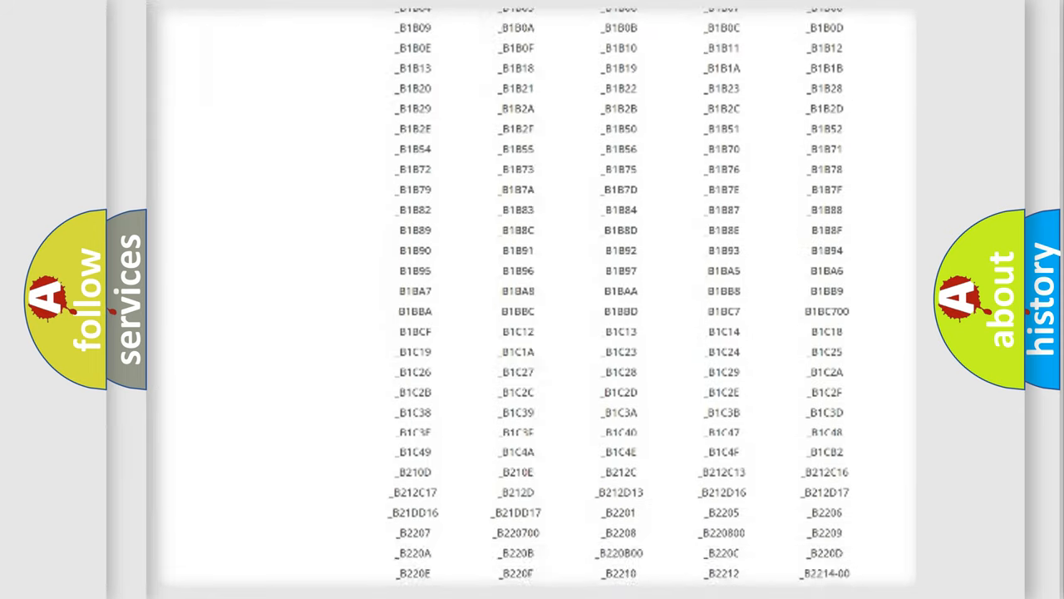
pyautogui.scroll(-3)
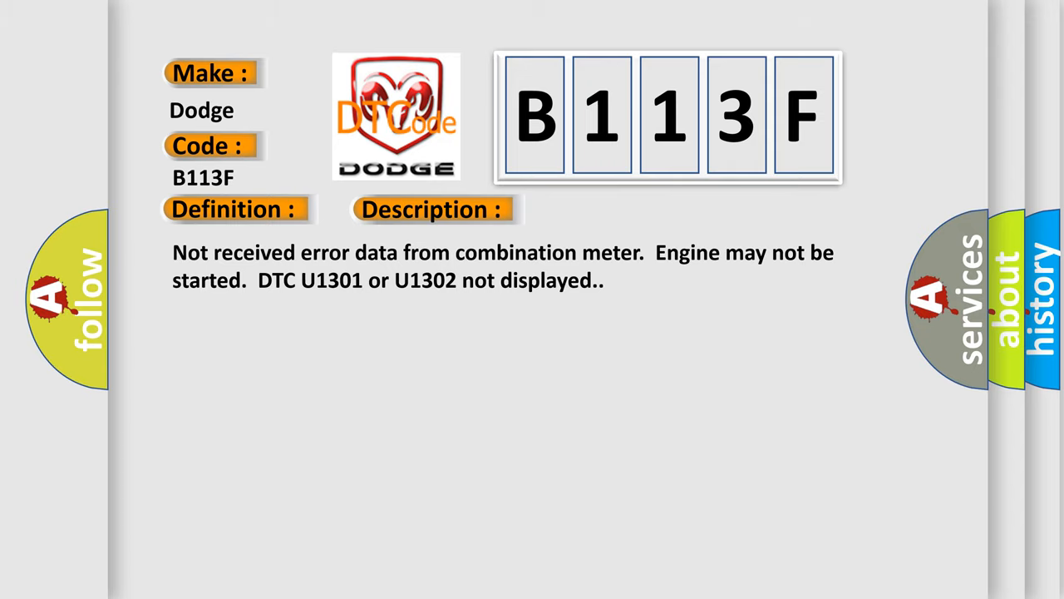
pyautogui.click(612, 210)
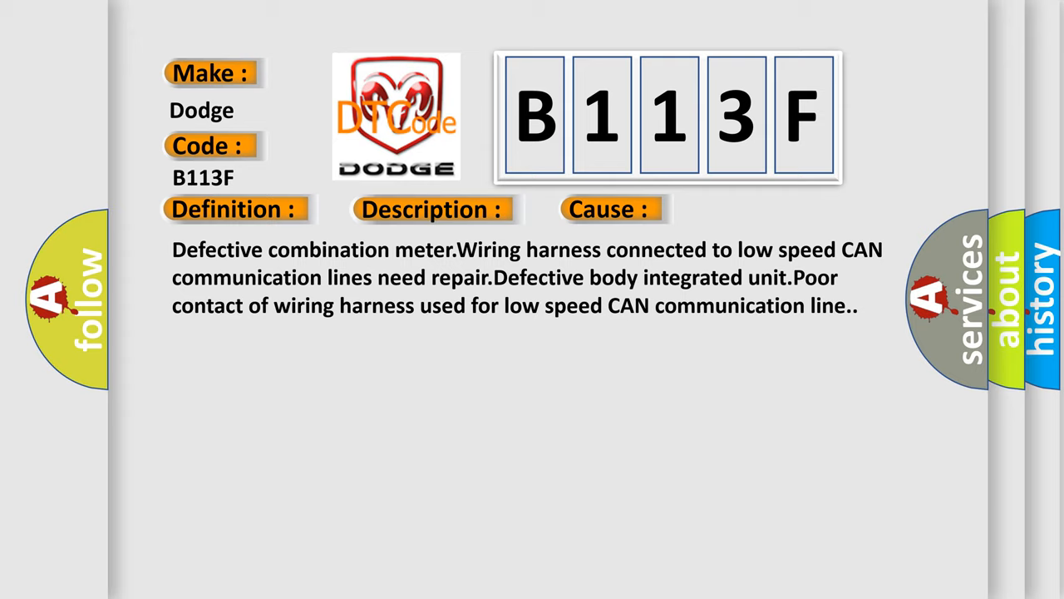